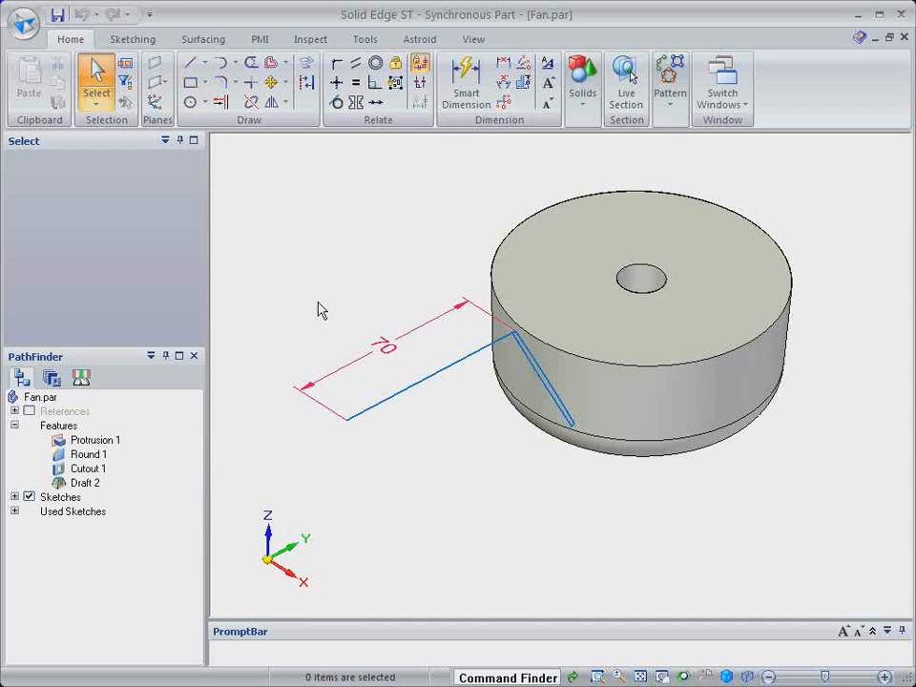
mouse_move(339, 307)
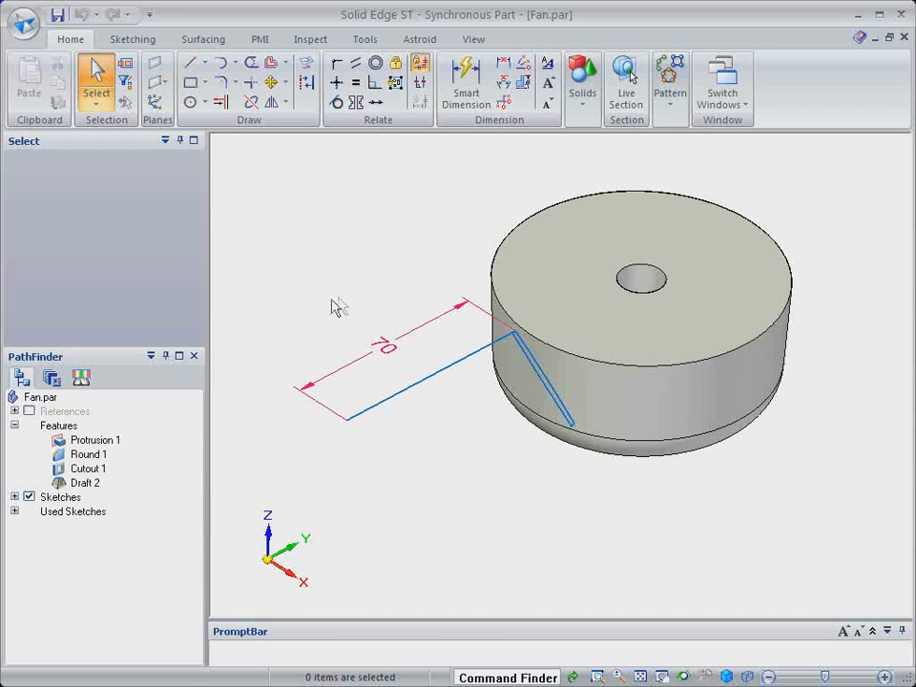
Step: Browse the Solids gallery's additional material-adding commands to reach Helix
click(582, 80)
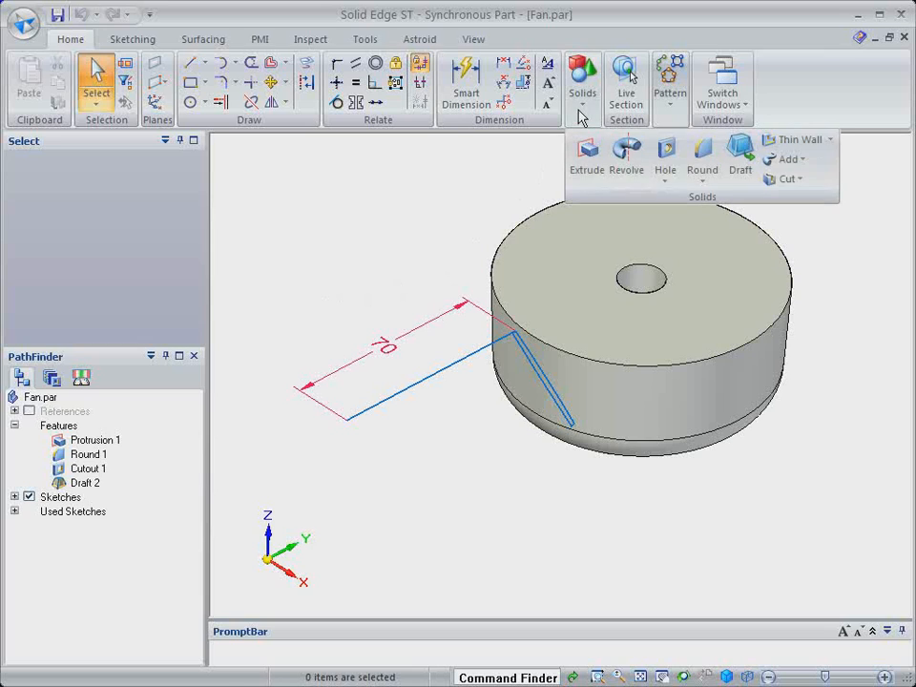
click(799, 158)
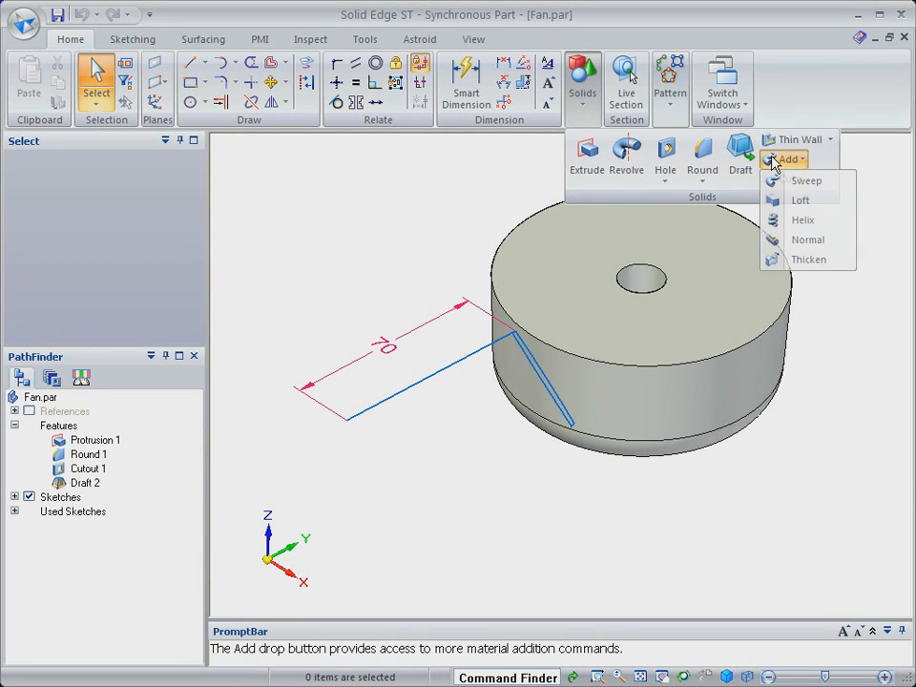
mouse_move(802, 220)
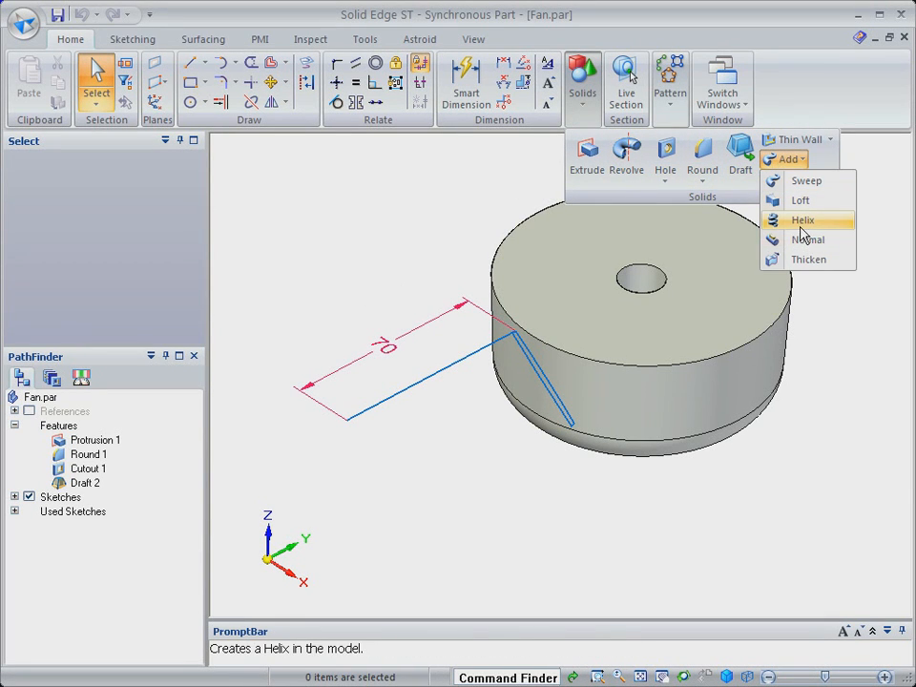
Step: Create a helix blade from the sketch along the hub edge and pattern it circularly around the hub
click(801, 221)
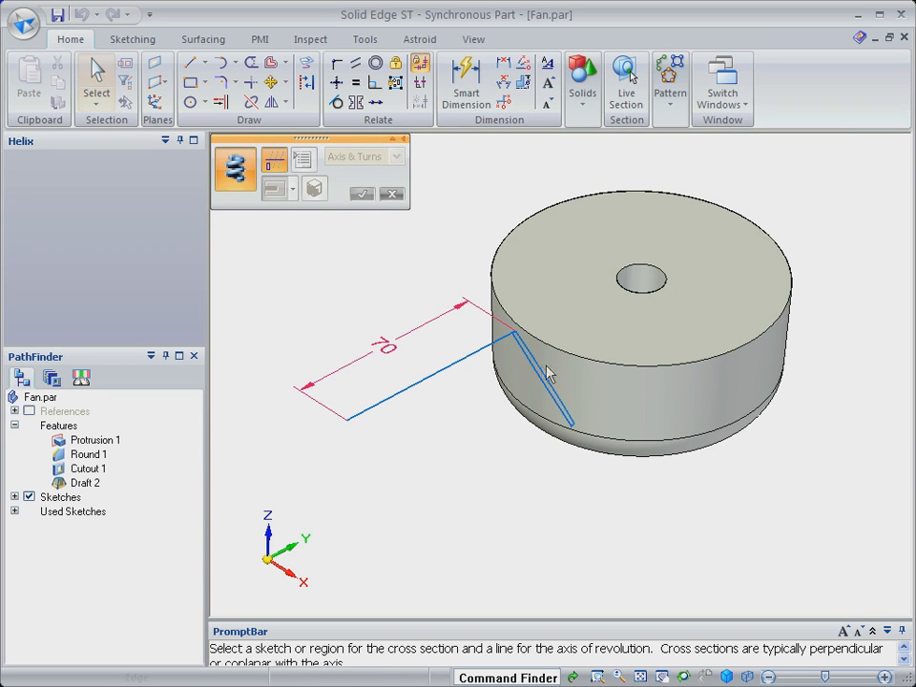
mouse_move(544, 372)
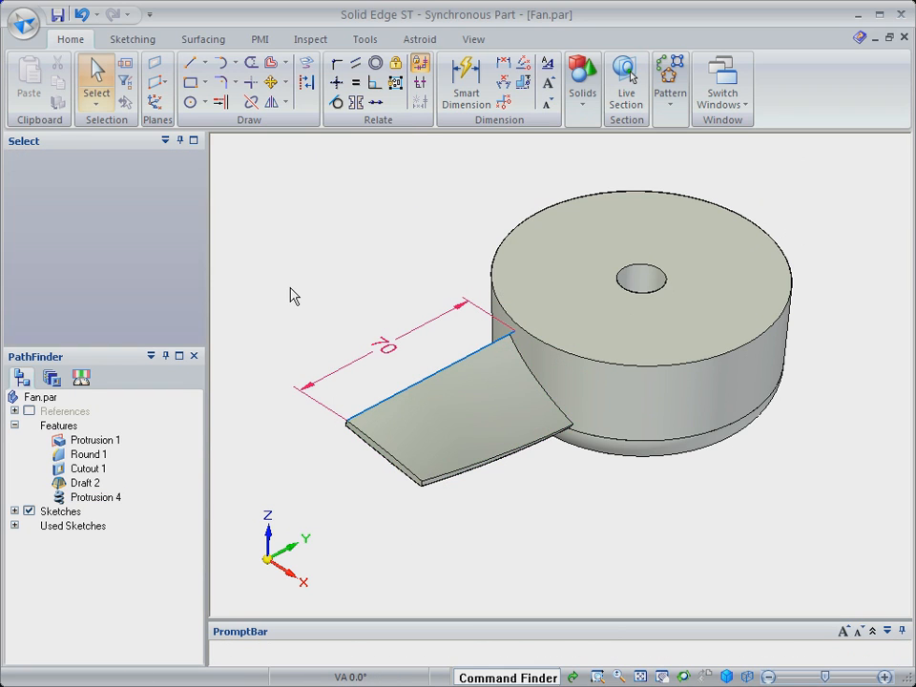
click(31, 511)
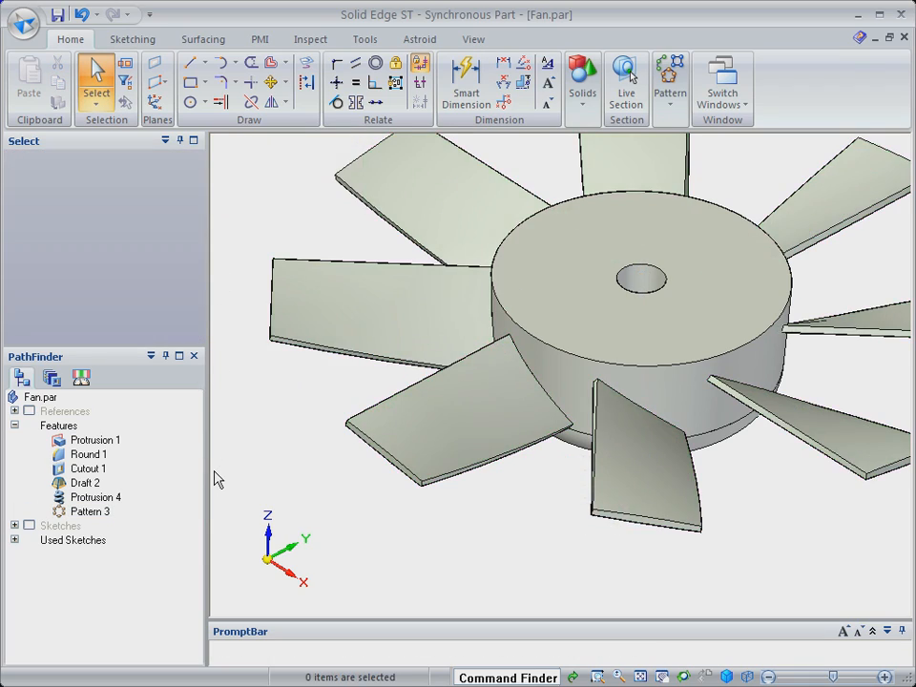
Step: Suppress the blades, hollow the hub with Thin Wall, then restore the blade and pattern features
click(87, 511)
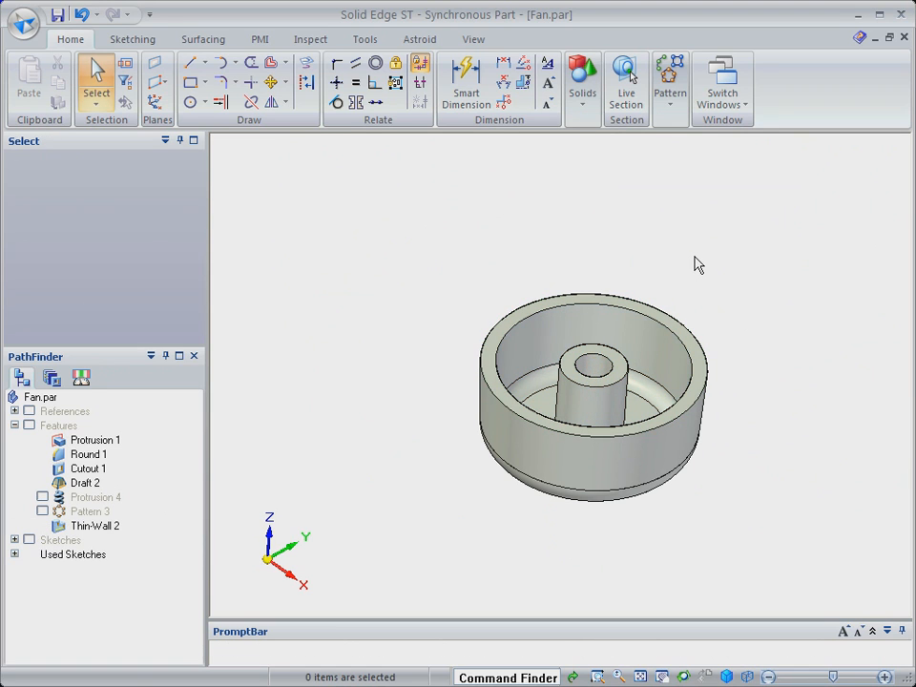
right_click(96, 496)
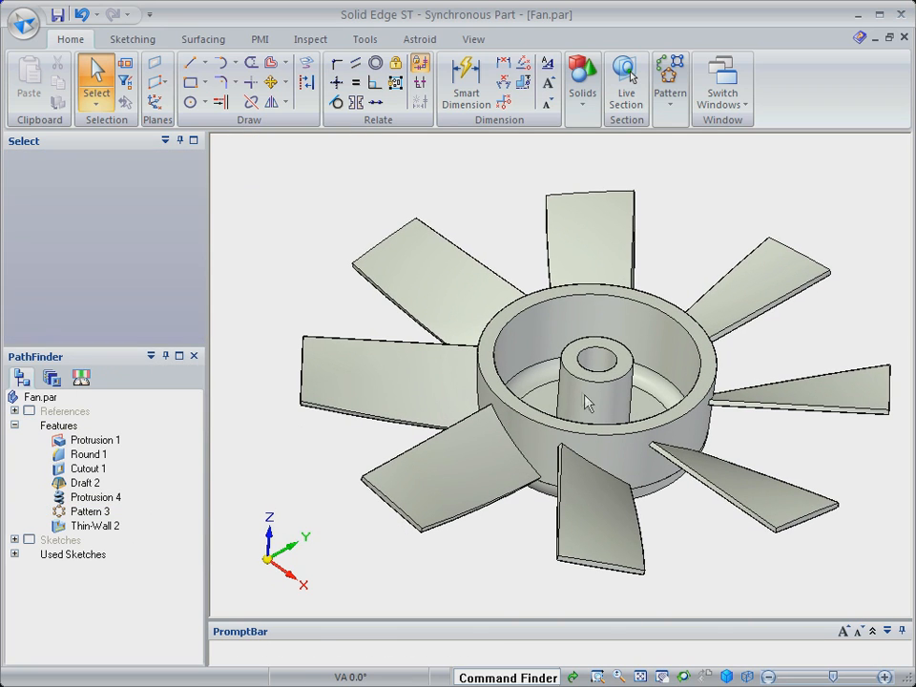
Step: Adjust the central boss face by 2 with Move, then place Internal Ribs.par from the Feature Library into the hub
click(595, 366)
text(1)
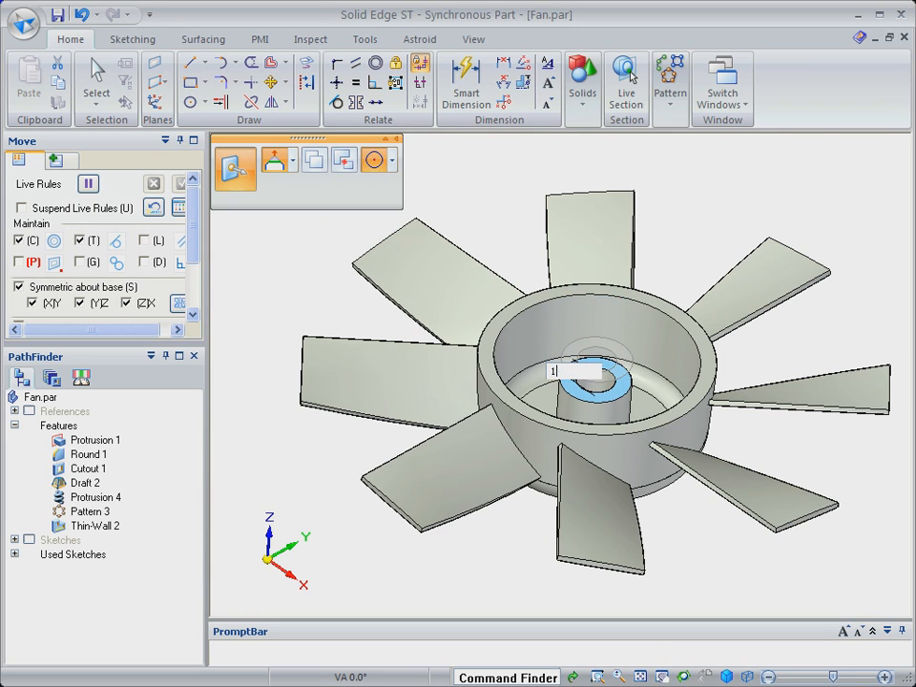
text(2.77 mm)
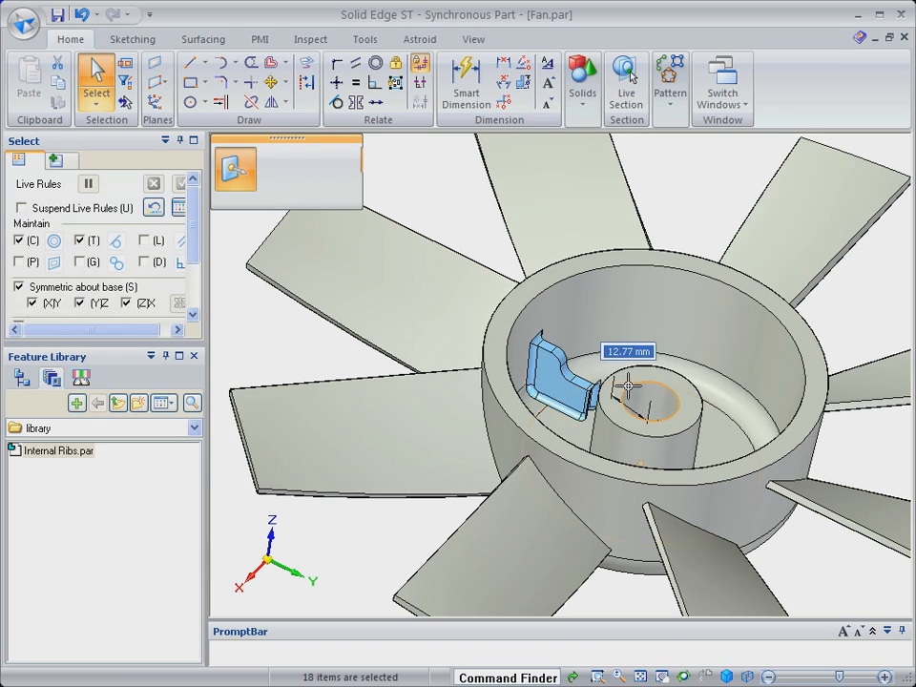
Step: Finish placing the library rib between boss and wall and round its edges
click(454, 226)
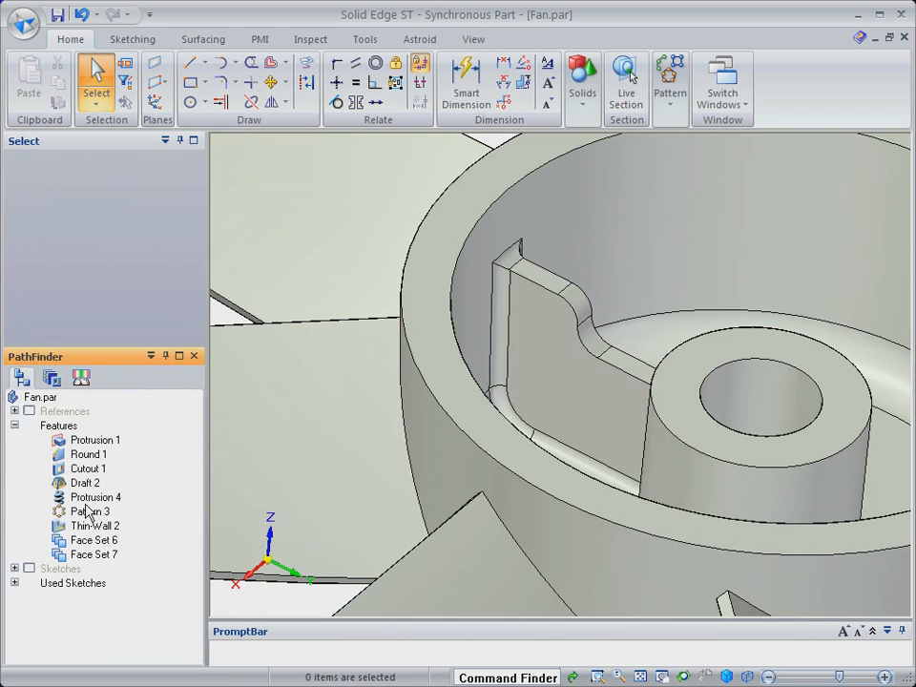
click(584, 80)
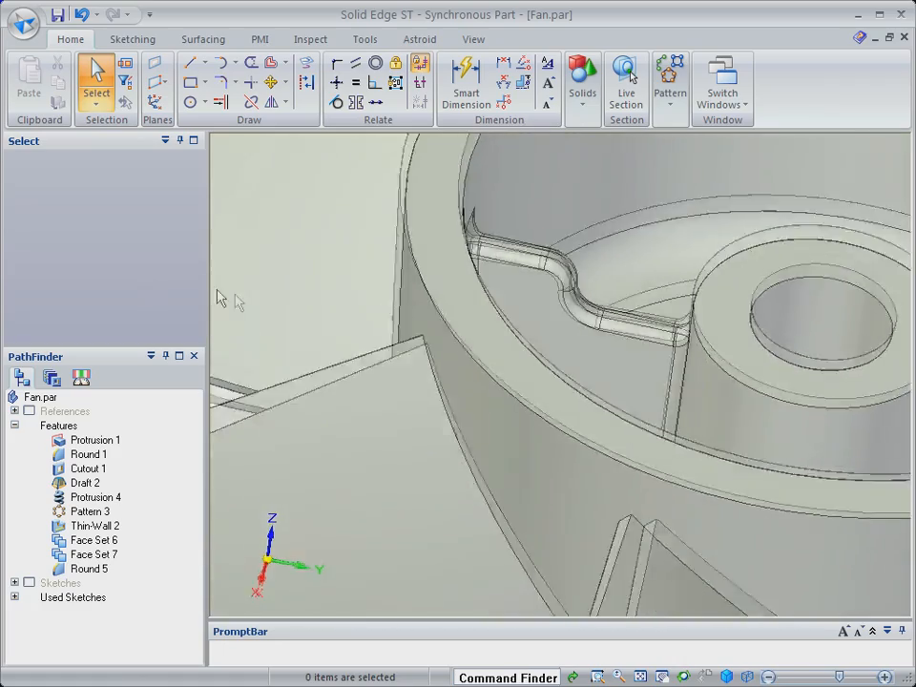
Step: Reshape the rib's curved faces with the R50 dimension and accept, creating a new face set
click(582, 267)
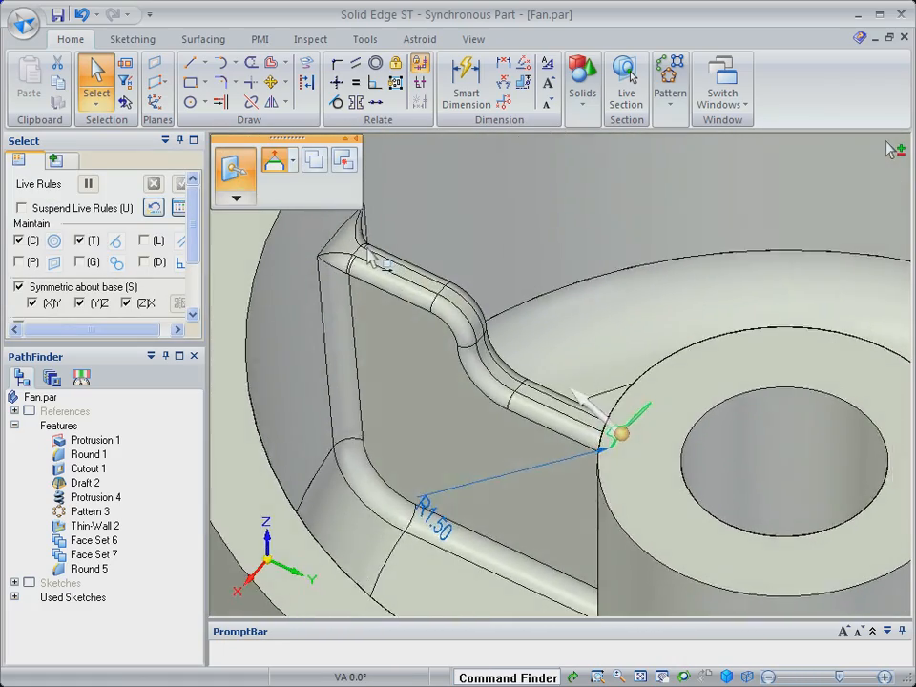
right_click(381, 246)
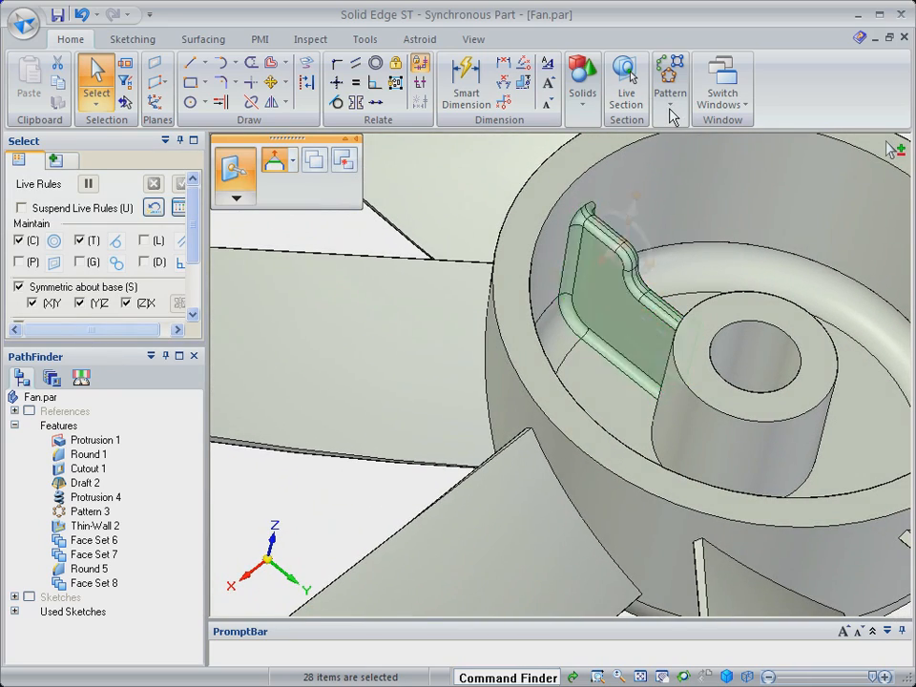
Step: Pattern the internal rib circularly using the central boss cylinder as the axis
click(668, 80)
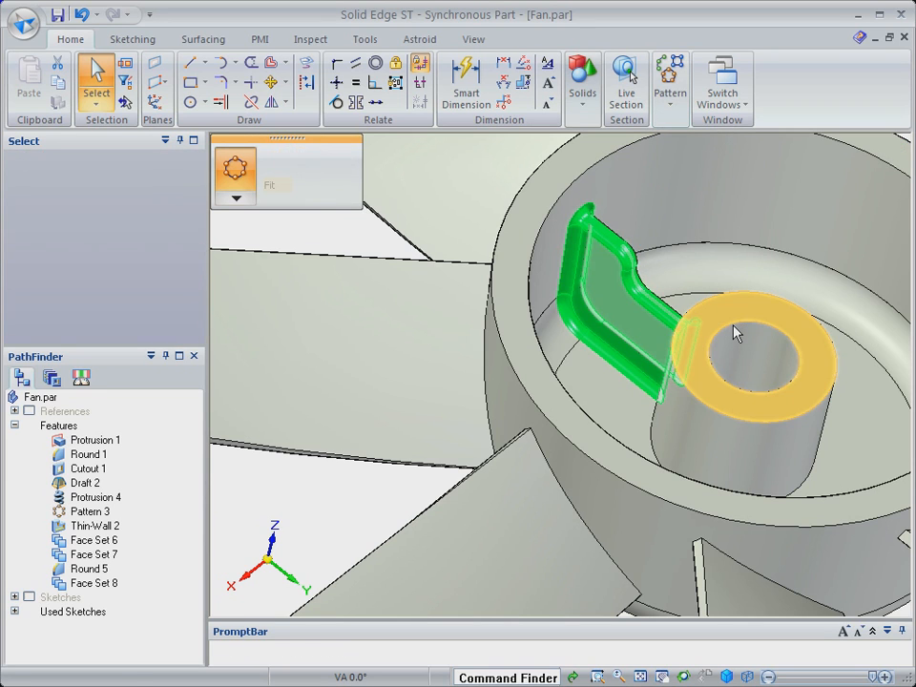
click(668, 80)
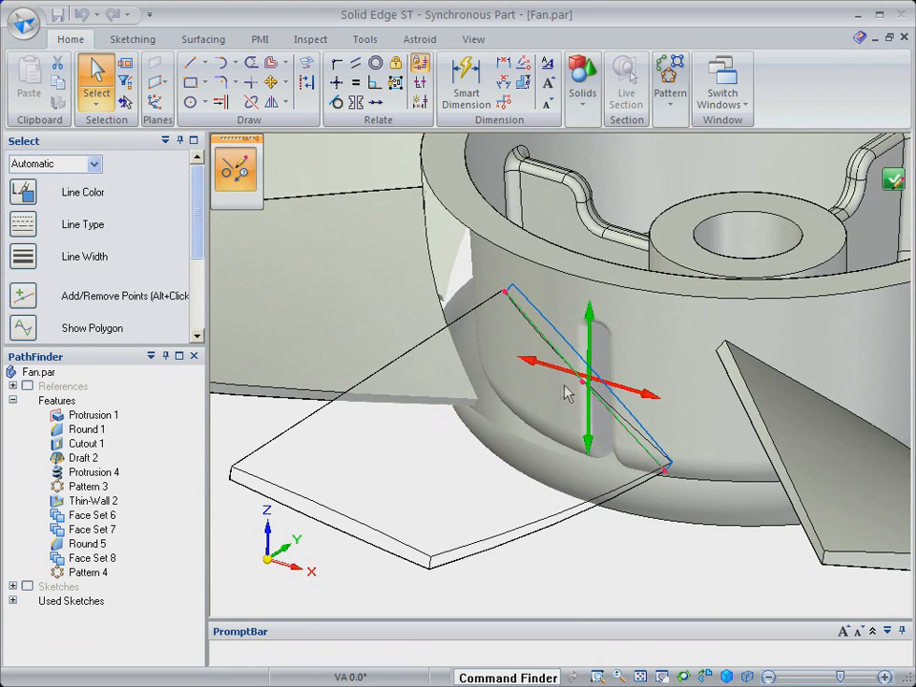
Step: Reopen a blade's helix feature and edit its # Turns value ending in .0
click(592, 381)
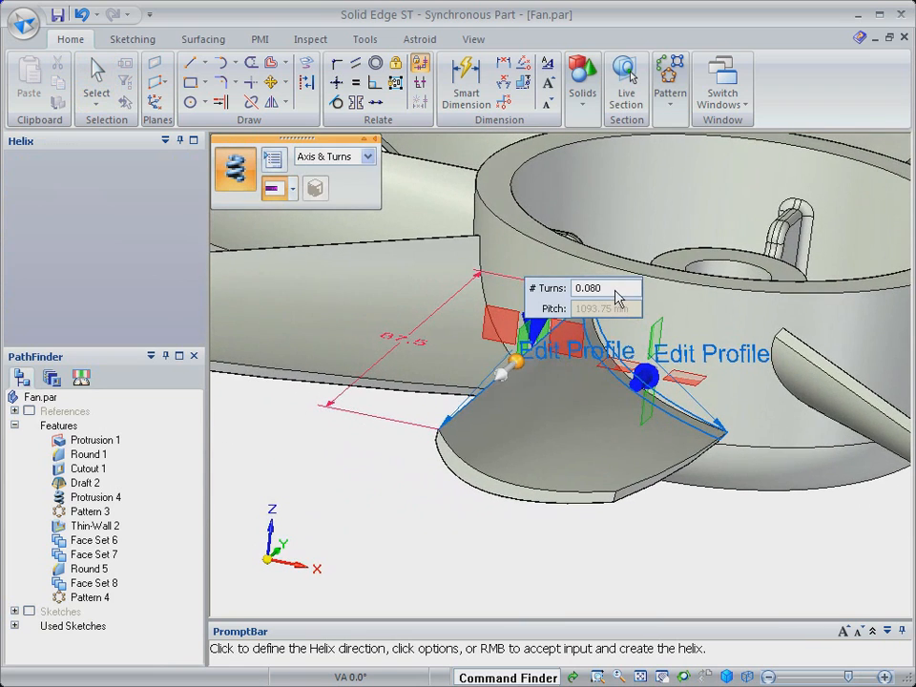
text(.0)
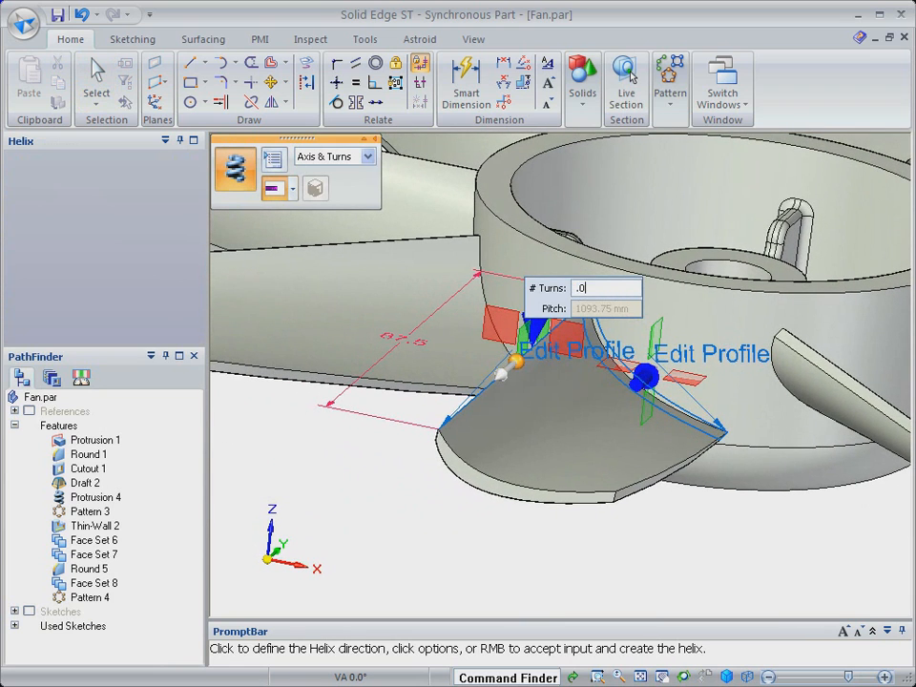